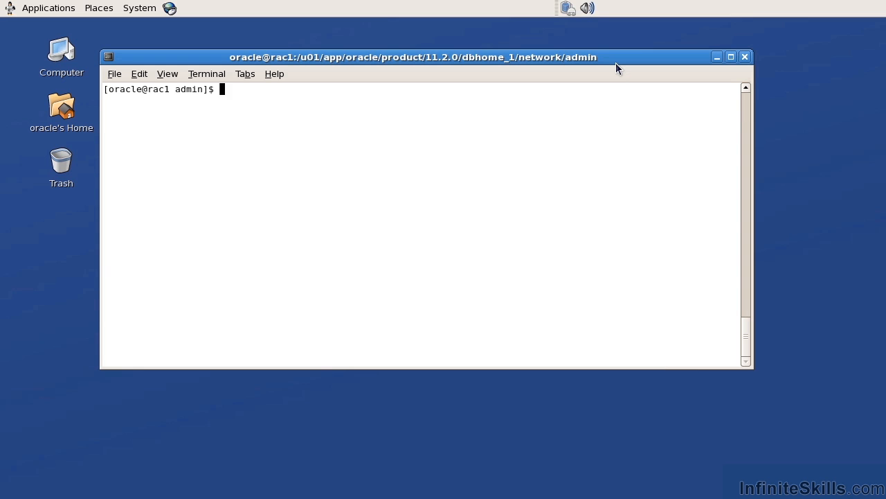
- Display /etc/hosts listing the public, private, VIP and SCAN addresses for rac1 and rac2
{"action": "type", "text": "cat"}
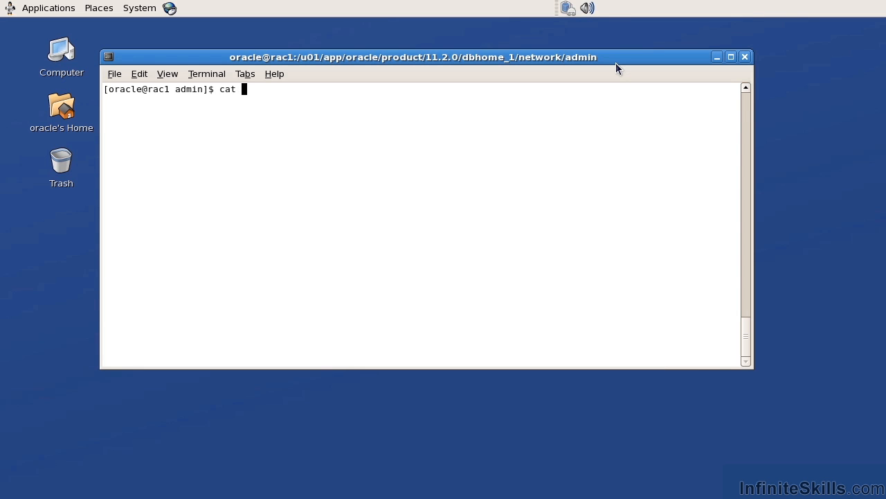
{"action": "type", "text": "/etc/hosts"}
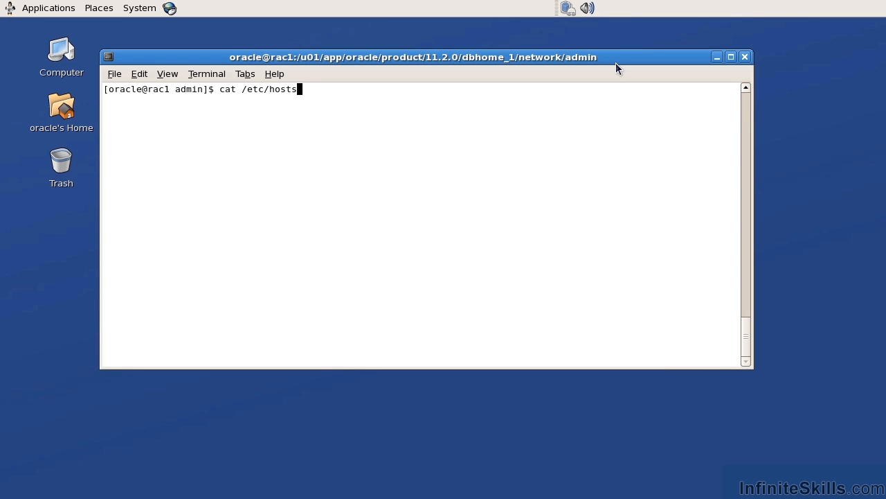
{"action": "key", "text": "Return"}
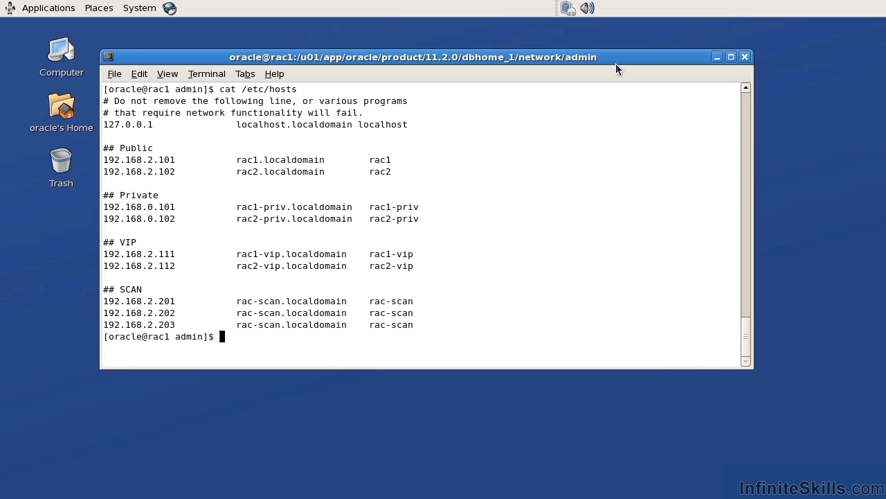
{"action": "mouse_move", "coordinate": [426, 40]}
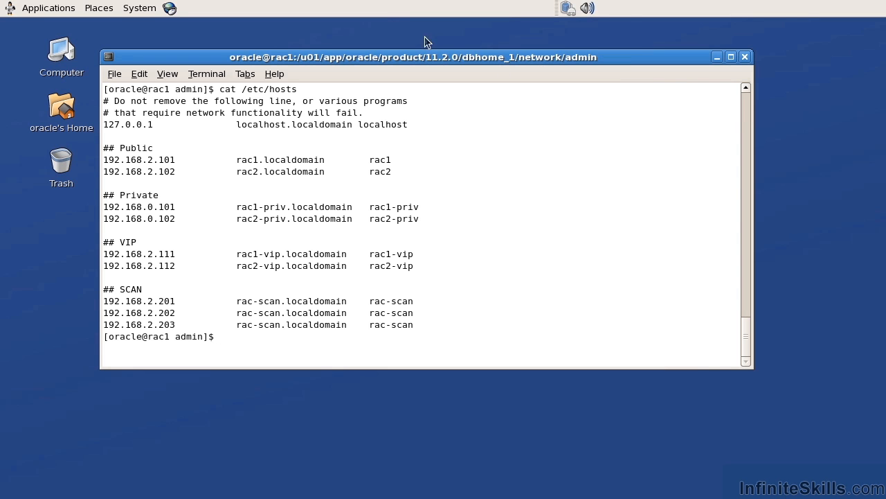
{"action": "mouse_move", "coordinate": [102, 164]}
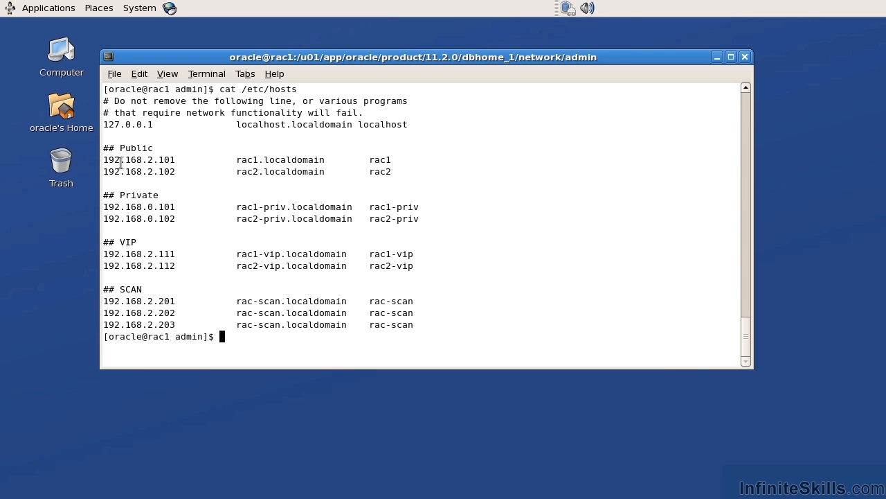
{"action": "double_click", "coordinate": [122, 159]}
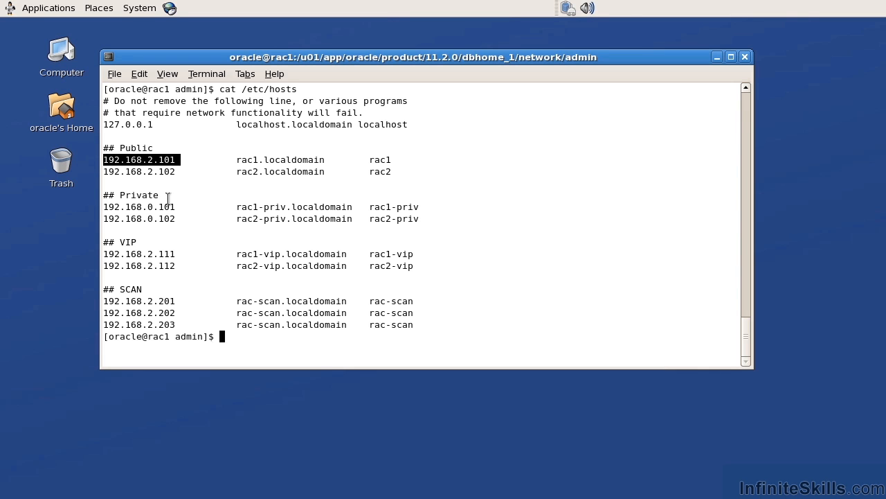
{"action": "double_click", "coordinate": [150, 207]}
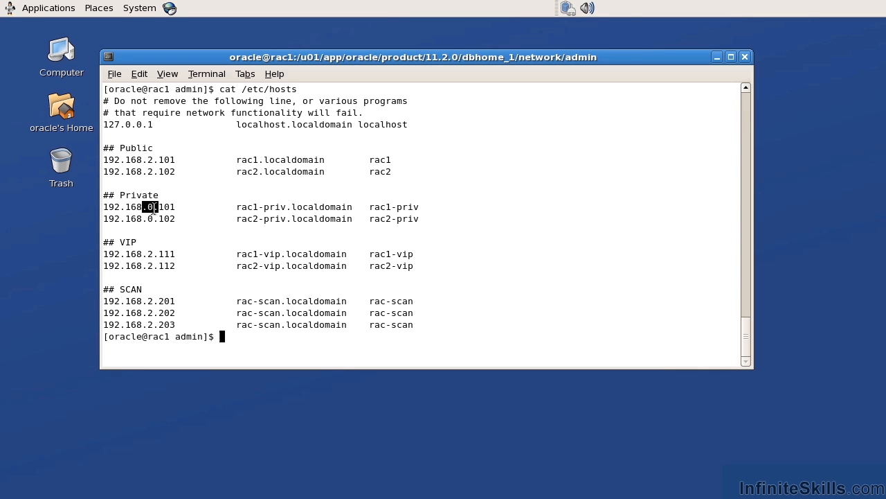
{"action": "mouse_move", "coordinate": [169, 237]}
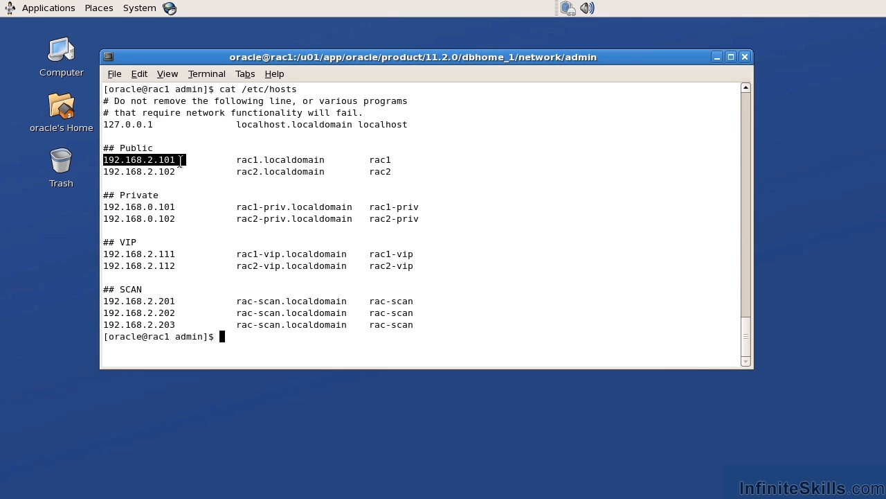
{"action": "mouse_move", "coordinate": [139, 8]}
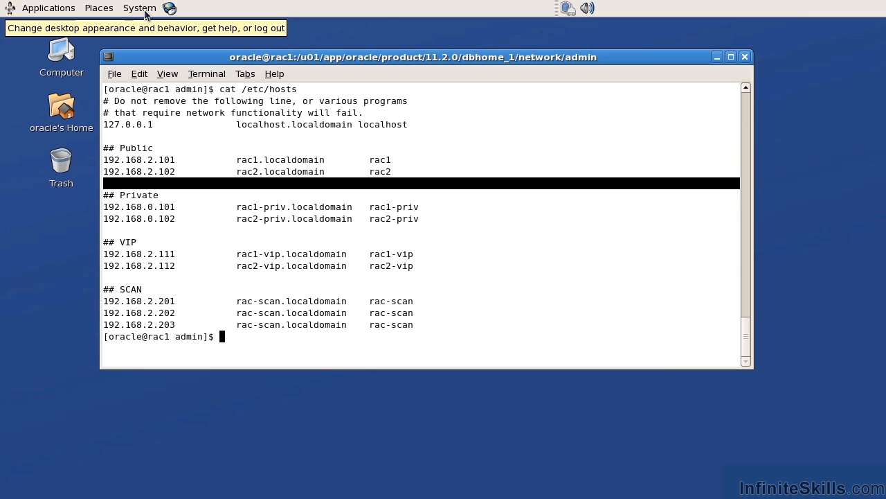
- Open Network Configuration as root and inspect eth1's static address 192.168.0.101
{"action": "left_click", "coordinate": [139, 8]}
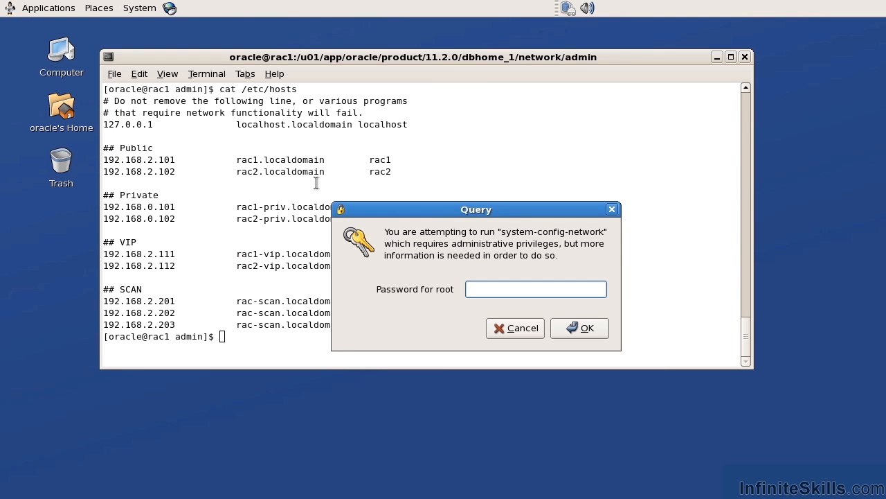
{"action": "left_click", "coordinate": [580, 327]}
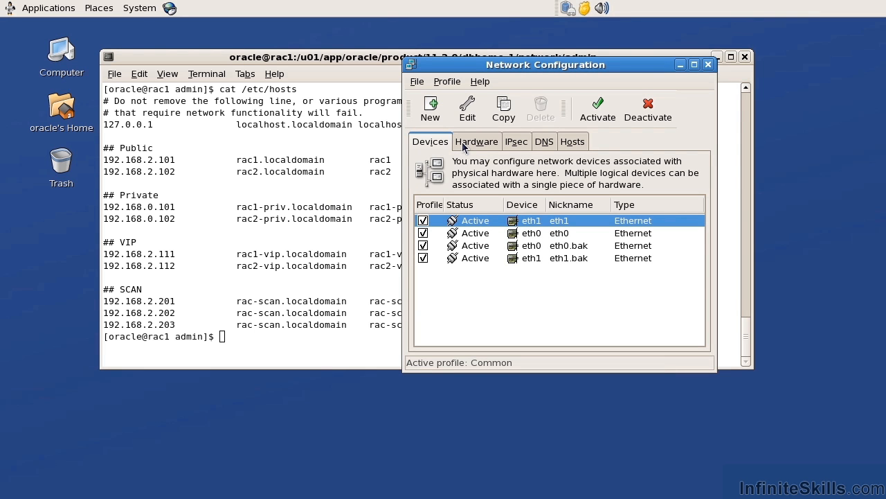
{"action": "mouse_move", "coordinate": [530, 229]}
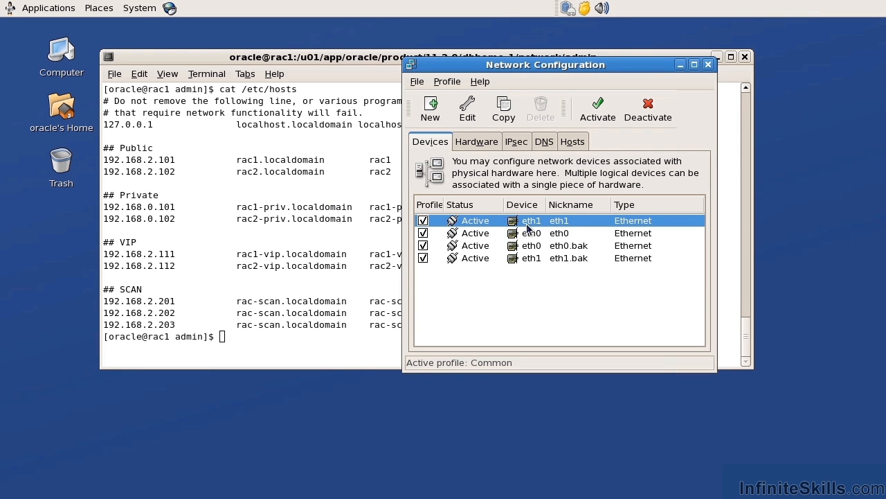
{"action": "double_click", "coordinate": [531, 221]}
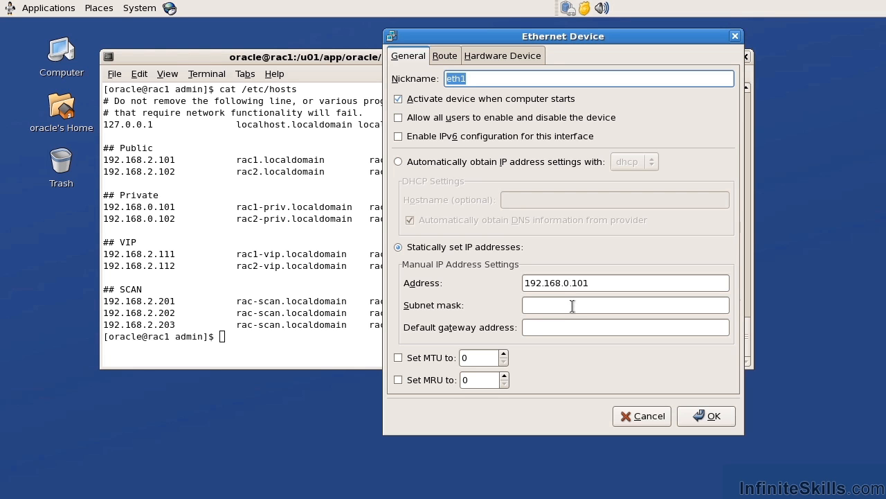
{"action": "mouse_move", "coordinate": [570, 327]}
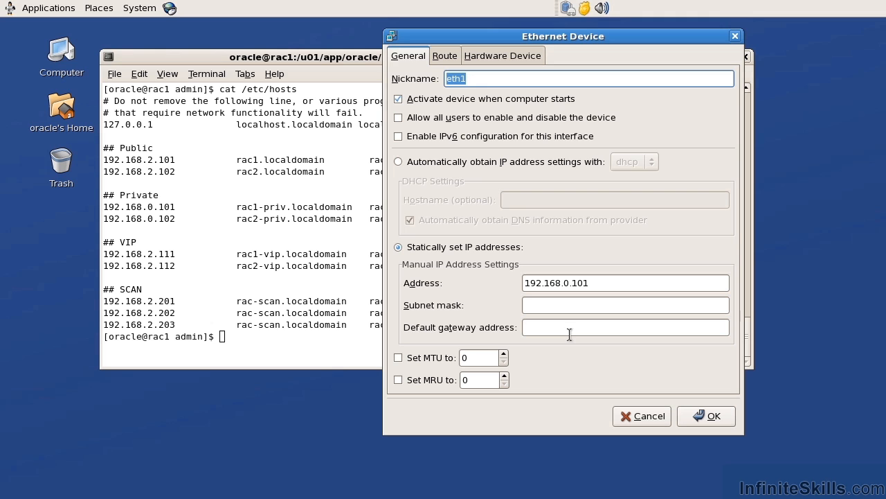
{"action": "mouse_move", "coordinate": [561, 329]}
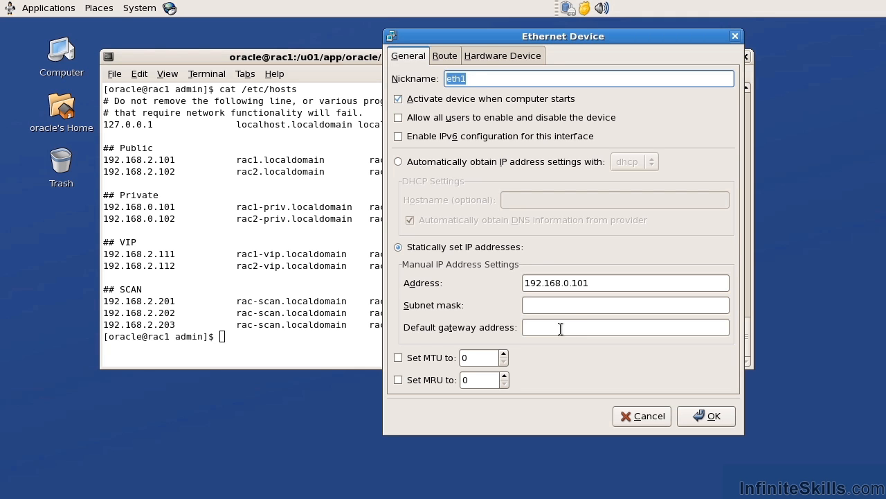
{"action": "mouse_move", "coordinate": [570, 326]}
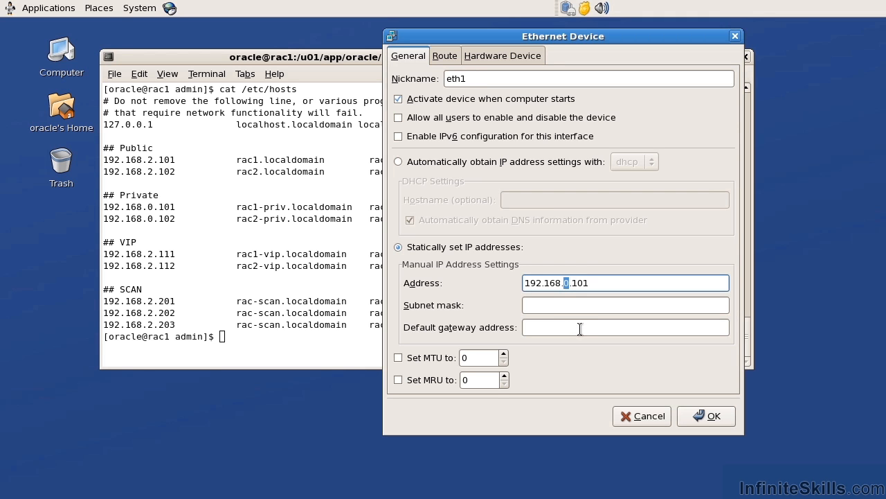
{"action": "mouse_move", "coordinate": [682, 408]}
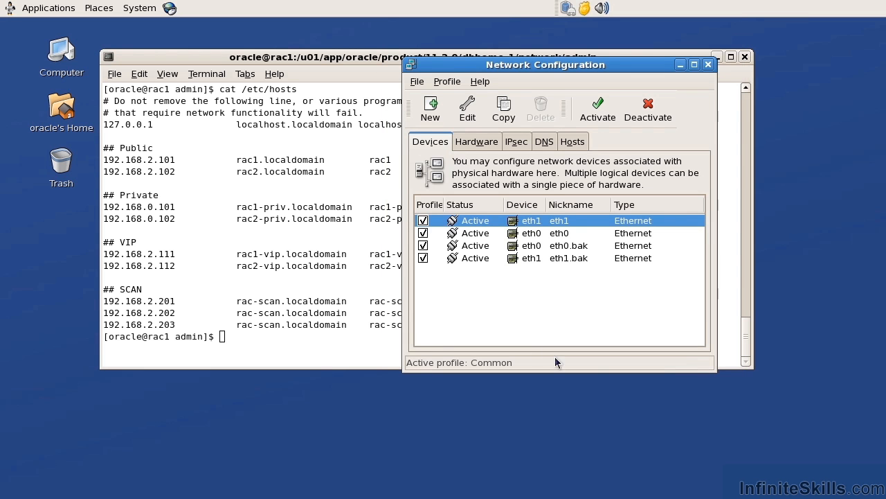
- Open eth0's properties and point out its 255.255.255.0 subnet mask
{"action": "left_click", "coordinate": [531, 233]}
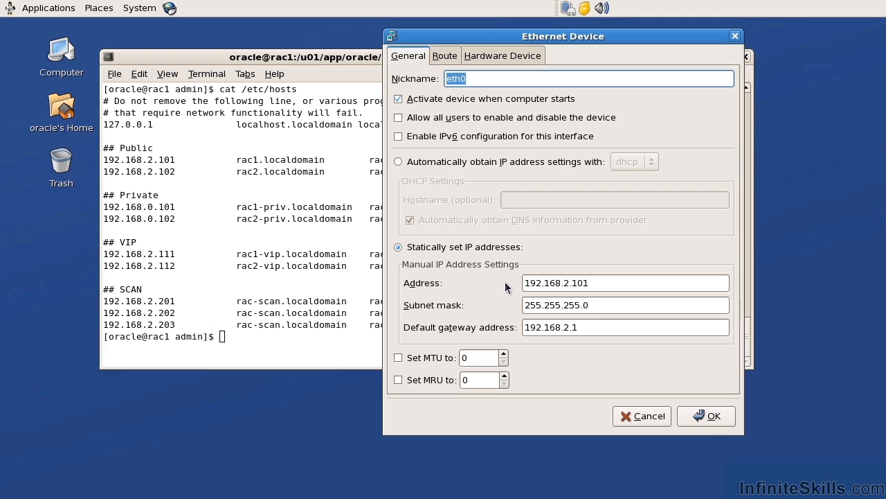
{"action": "left_click", "coordinate": [570, 283]}
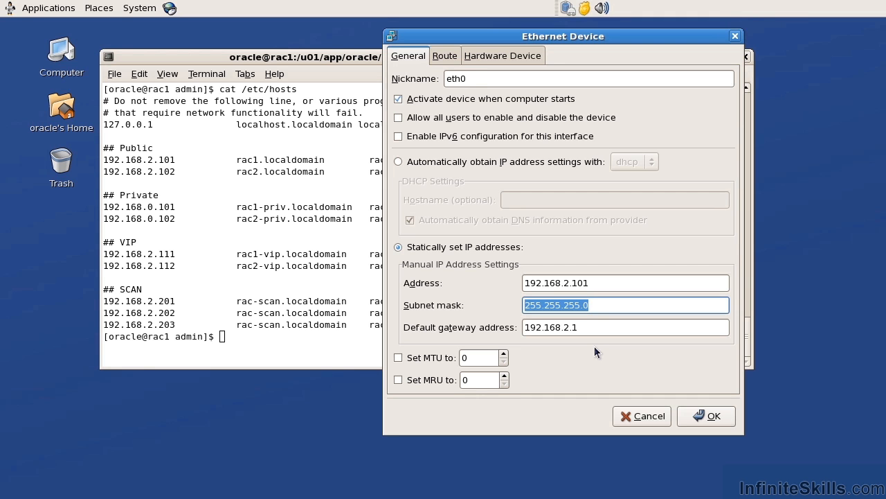
{"action": "mouse_move", "coordinate": [658, 410]}
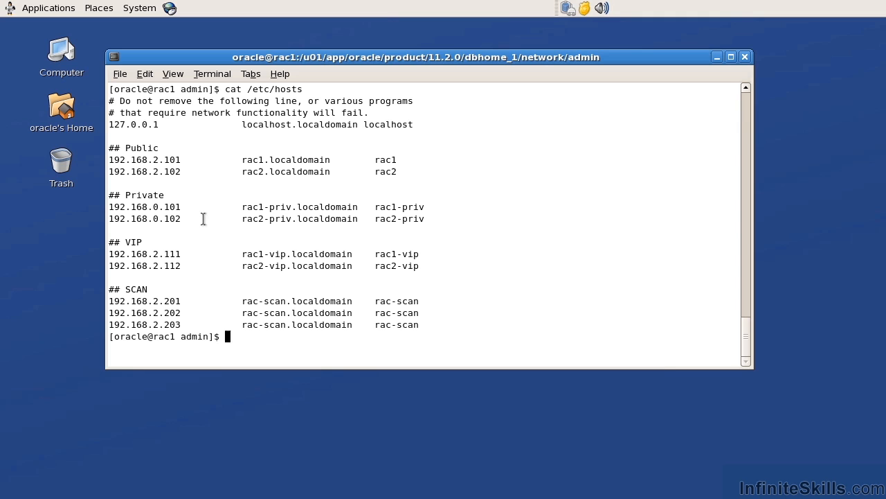
- Ping rac-scan for replies from 192.168.2.201 with 0% loss, then print rac1's date
{"action": "type", "text": "pin"}
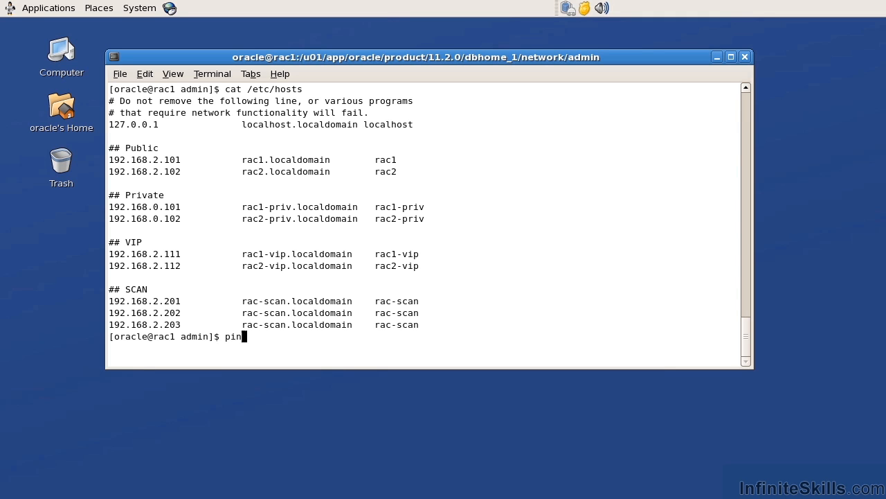
{"action": "type", "text": "g"}
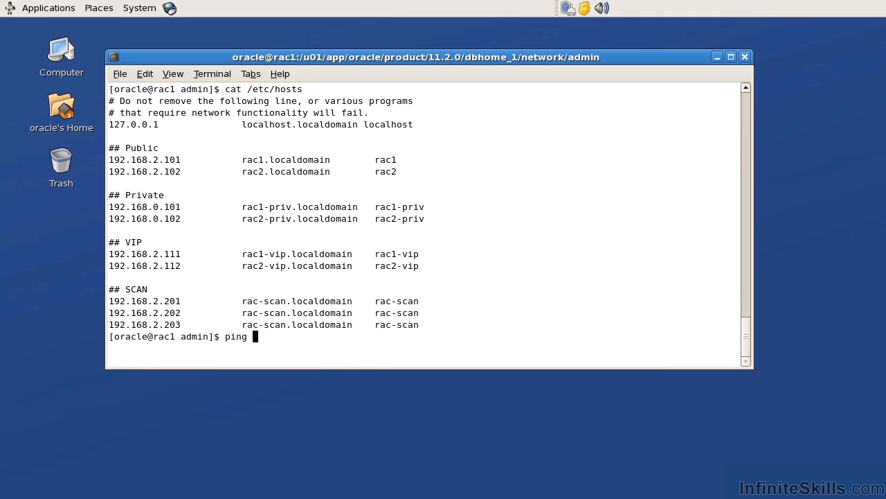
{"action": "type", "text": "rac-scan"}
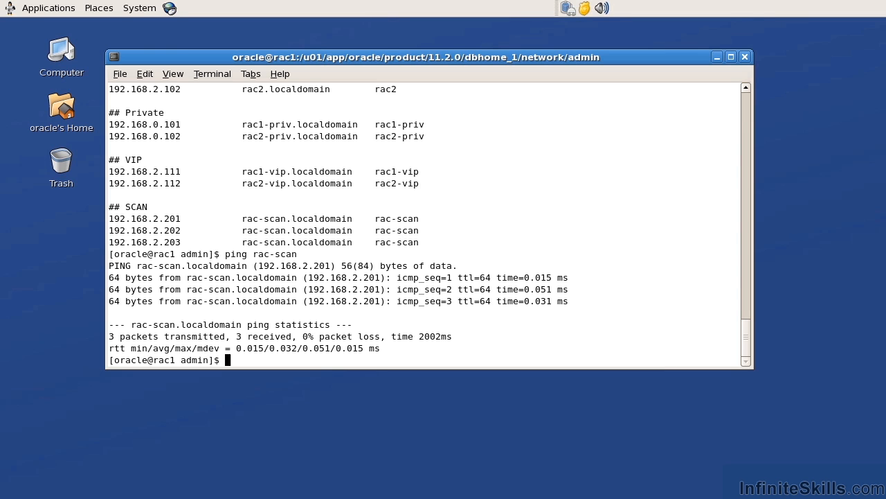
{"action": "type", "text": "date"}
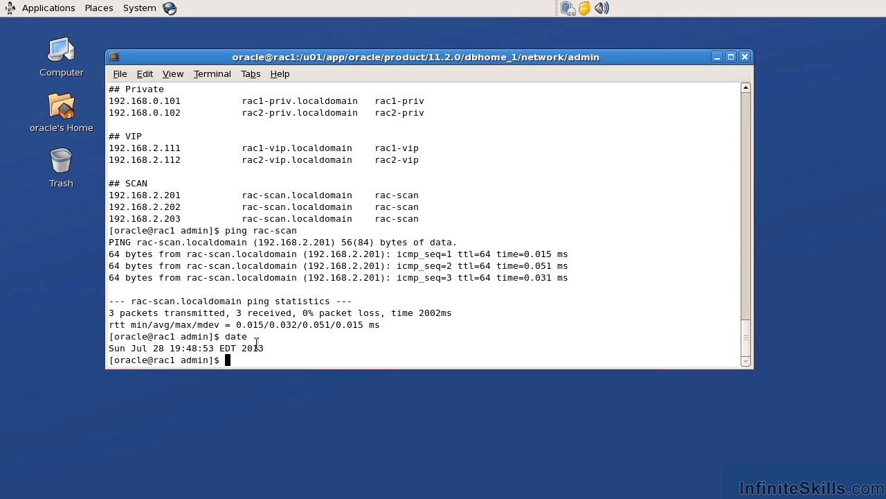
- SSH into rac2 and print its system date
{"action": "type", "text": "ssh rac2"}
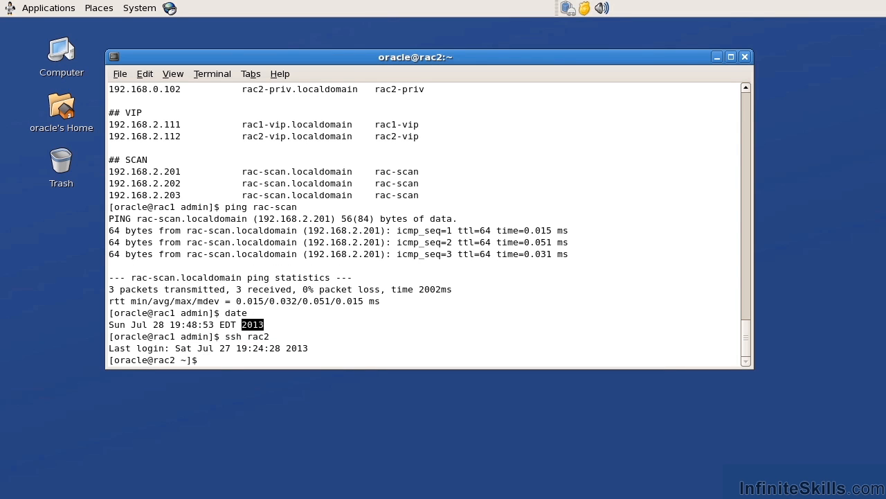
{"action": "type", "text": "date"}
{"action": "type", "text": "crs"}
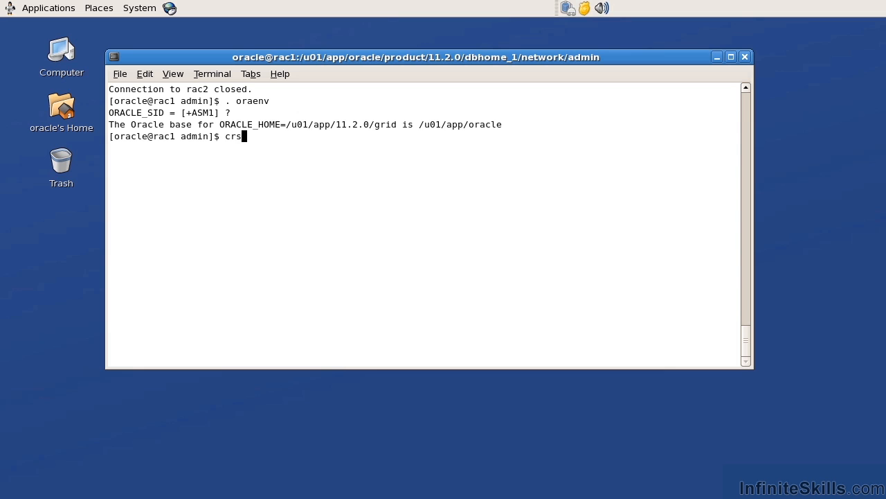
- Run crsctl check cluster -all to confirm CRS, CSS and EVM online on rac1 and rac2
{"action": "type", "text": "ctl check cluster -all"}
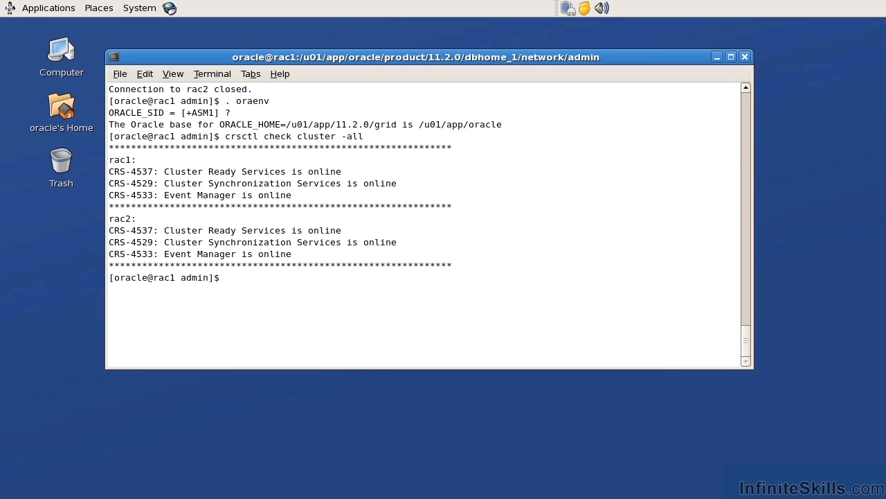
- Run crsctl stat res -t to list every cluster resource's status
{"action": "type", "text": "crs"}
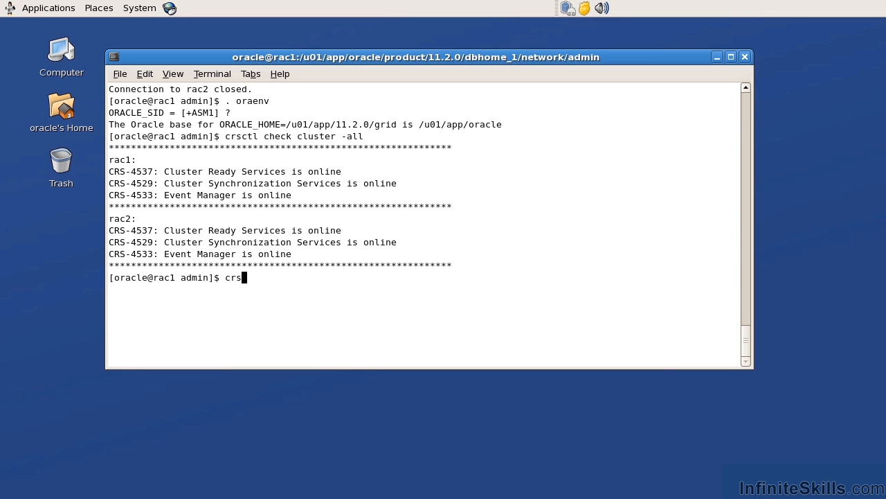
{"action": "type", "text": "ctl st"}
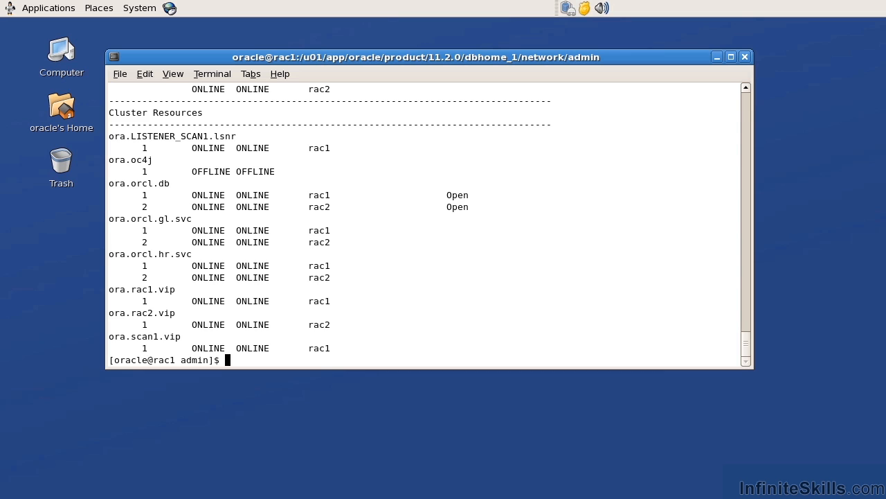
{"action": "type", "text": "crsctl stat res -t"}
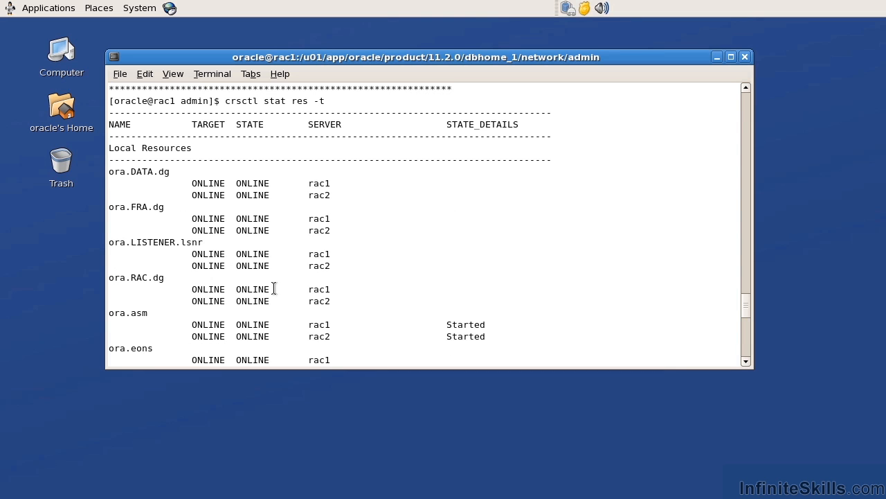
- Point out ora.DATA.dg's TARGET and STATE on rac1 and scroll through the resource table
{"action": "double_click", "coordinate": [209, 124]}
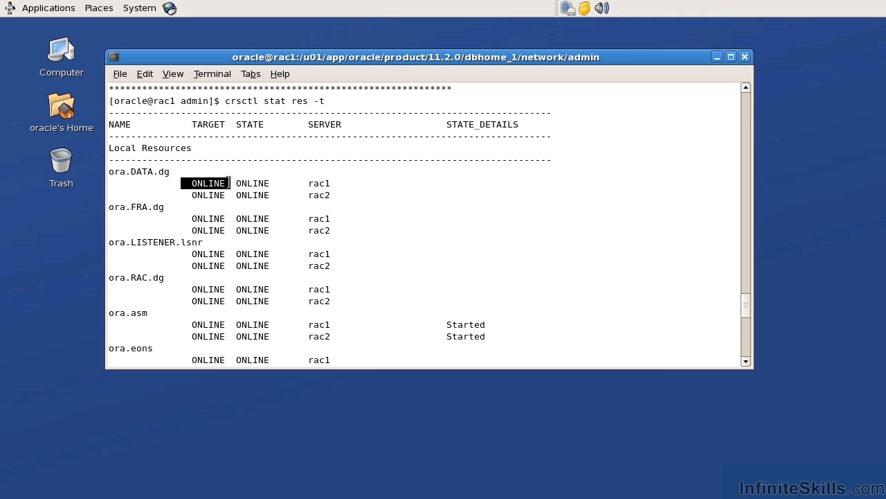
{"action": "double_click", "coordinate": [252, 183]}
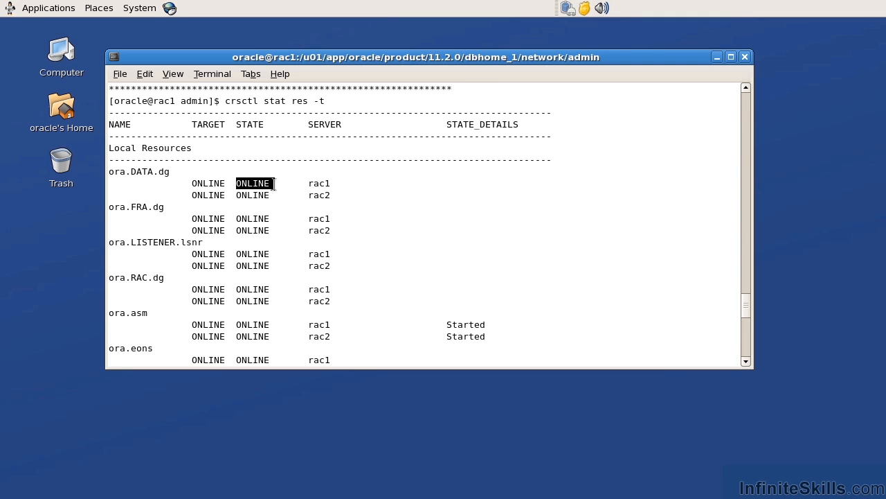
{"action": "mouse_move", "coordinate": [258, 202]}
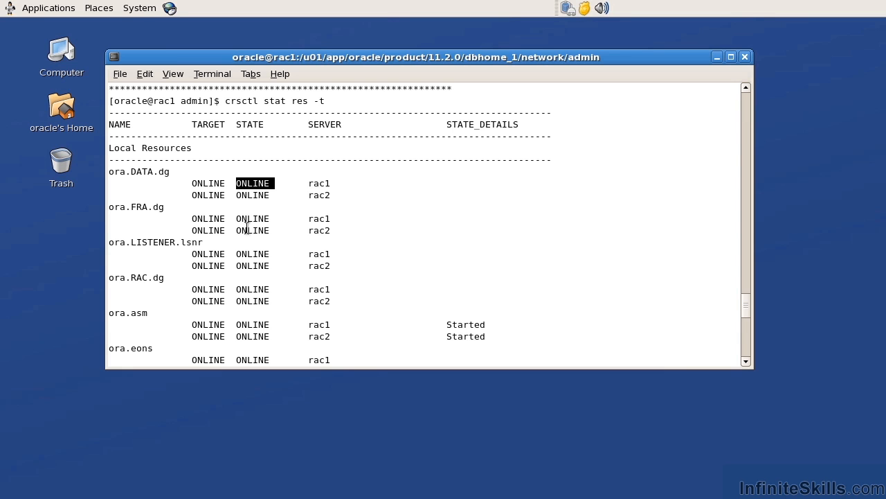
{"action": "scroll", "scroll_direction": "down", "scroll_amount": 3}
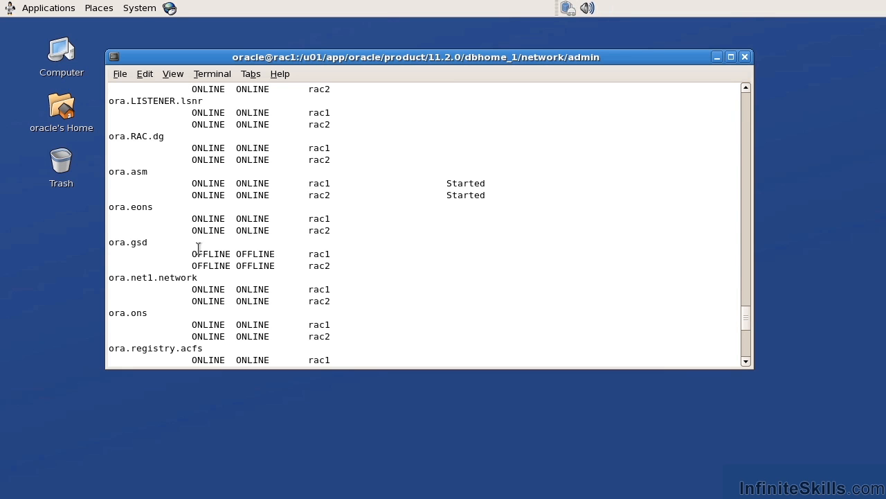
{"action": "double_click", "coordinate": [210, 254]}
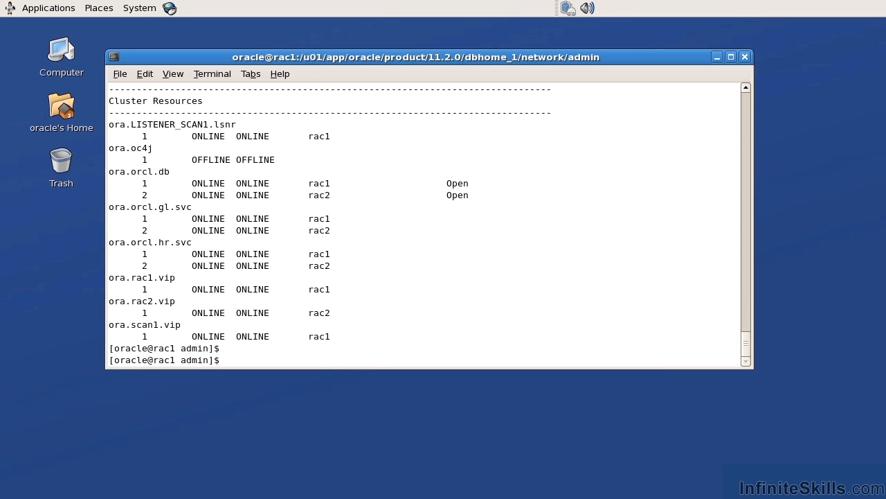
- Run olsnodes to list rac1 and rac2, then olsnodes -h for usage options
{"action": "type", "text": "olsnodes"}
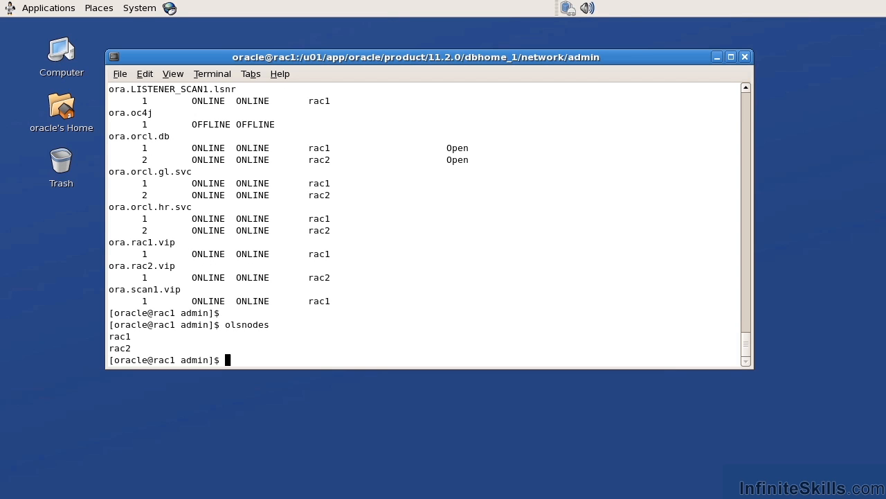
{"action": "type", "text": "olsnodes"}
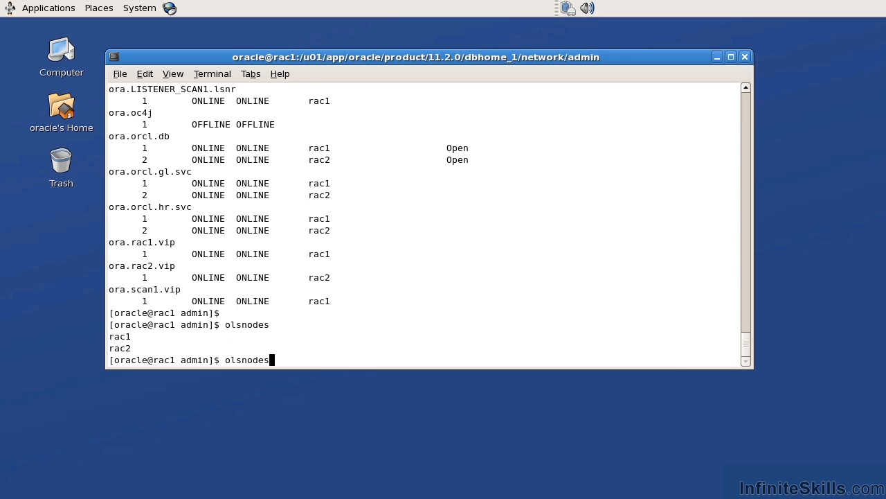
{"action": "type", "text": "-h"}
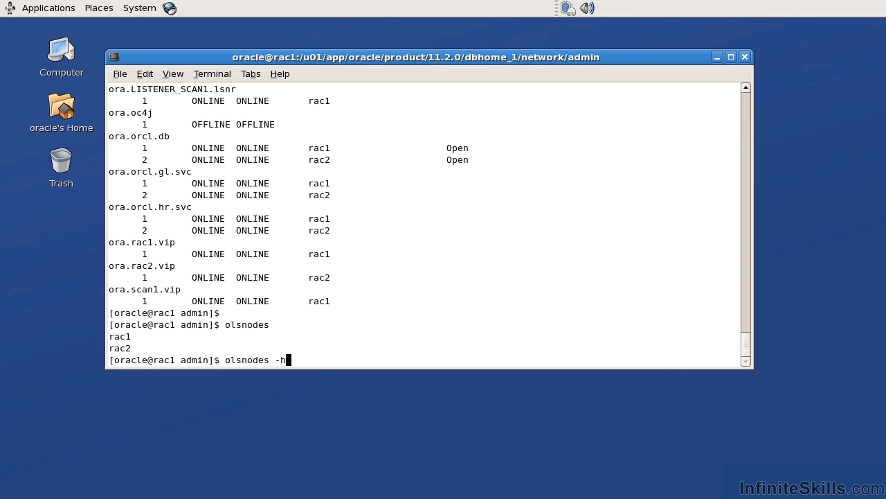
{"action": "key", "text": "Return"}
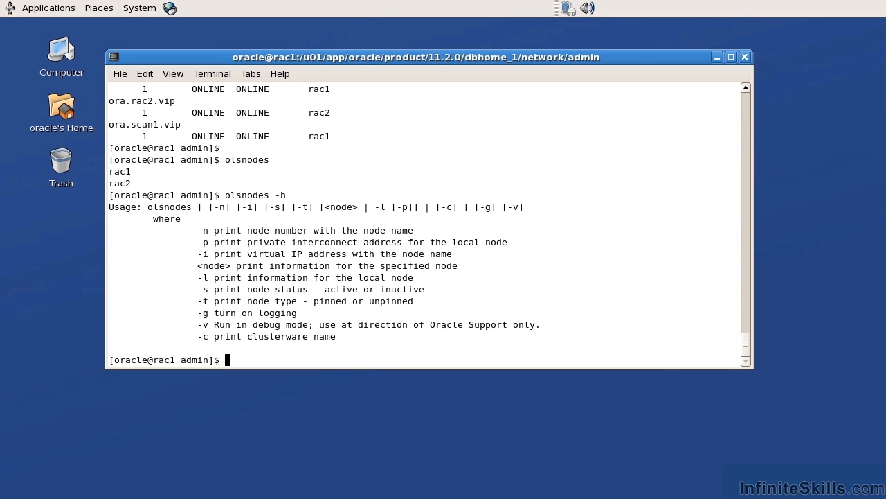
- Run olsnodes -s, -s -t and -s -t -c, showing both nodes Active and Unpinned
{"action": "type", "text": "olsnodes -s"}
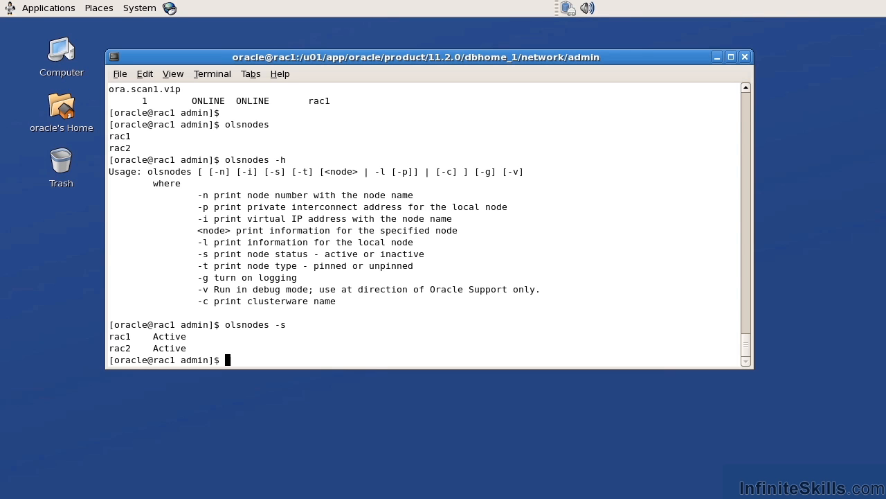
{"action": "type", "text": "olsnodes -s -t"}
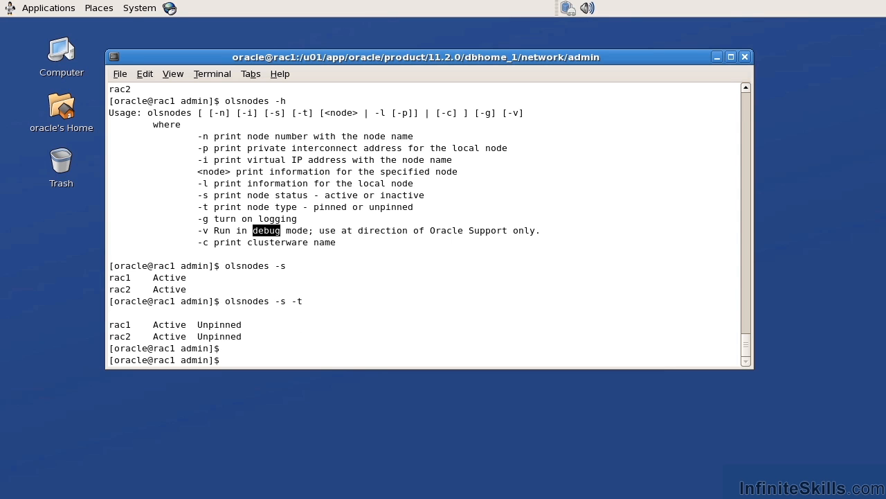
{"action": "type", "text": "olsnodes -s -t"}
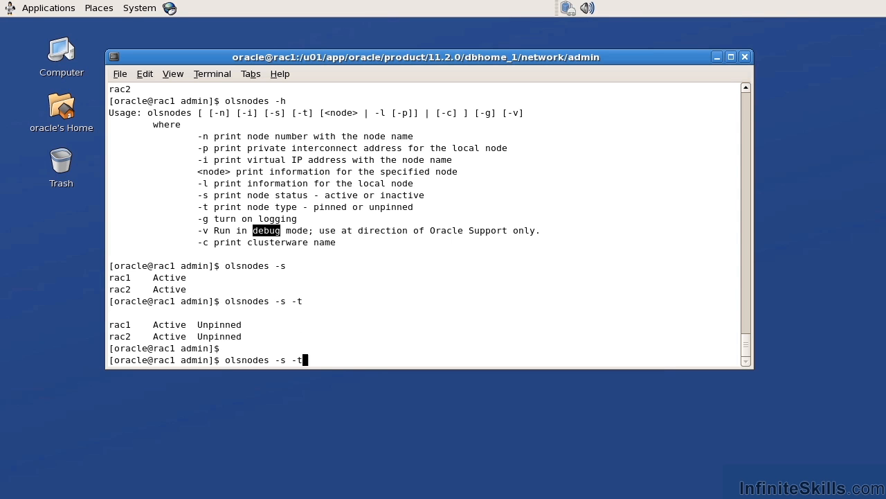
{"action": "key", "text": "Return"}
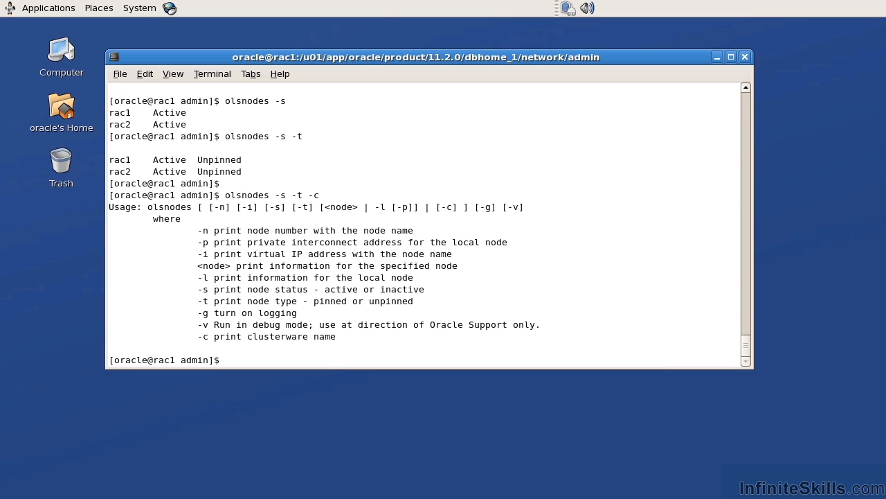
{"action": "type", "text": "olsnodes -c"}
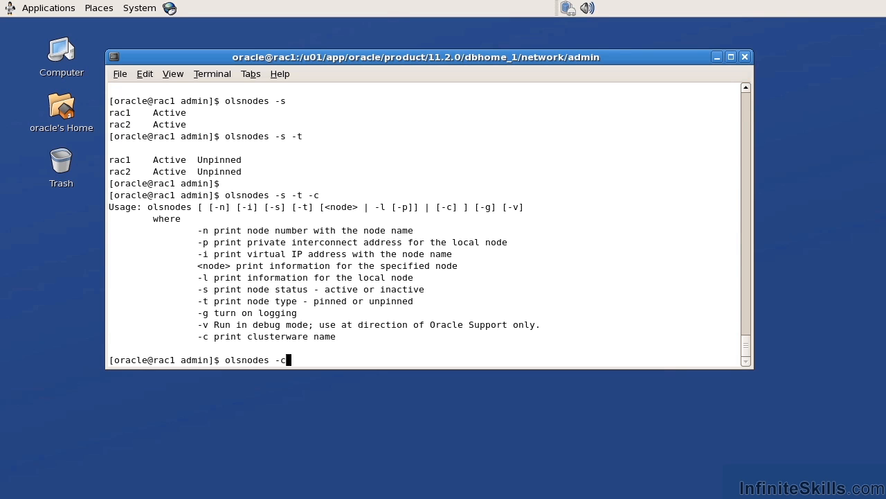